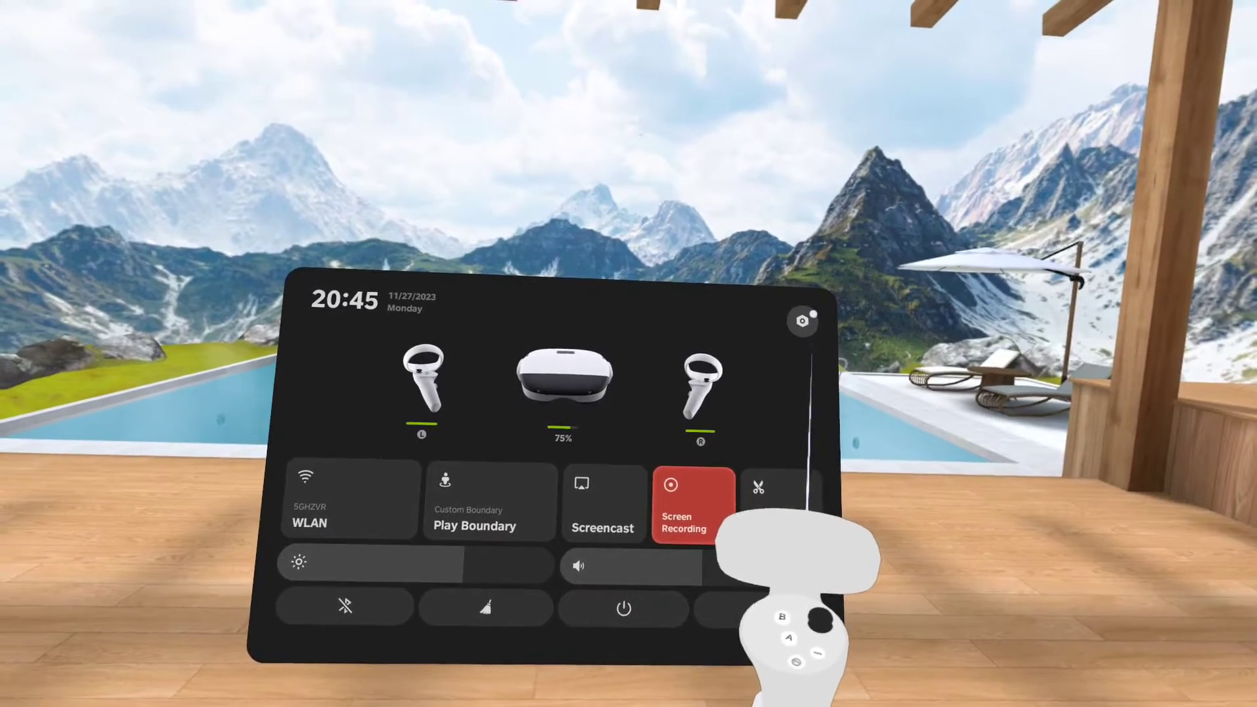
Step: Check Total ROM shows 21.15 GB free of 256 GB, then bring up the app library
{"action": "left_click", "coordinate": [802, 320]}
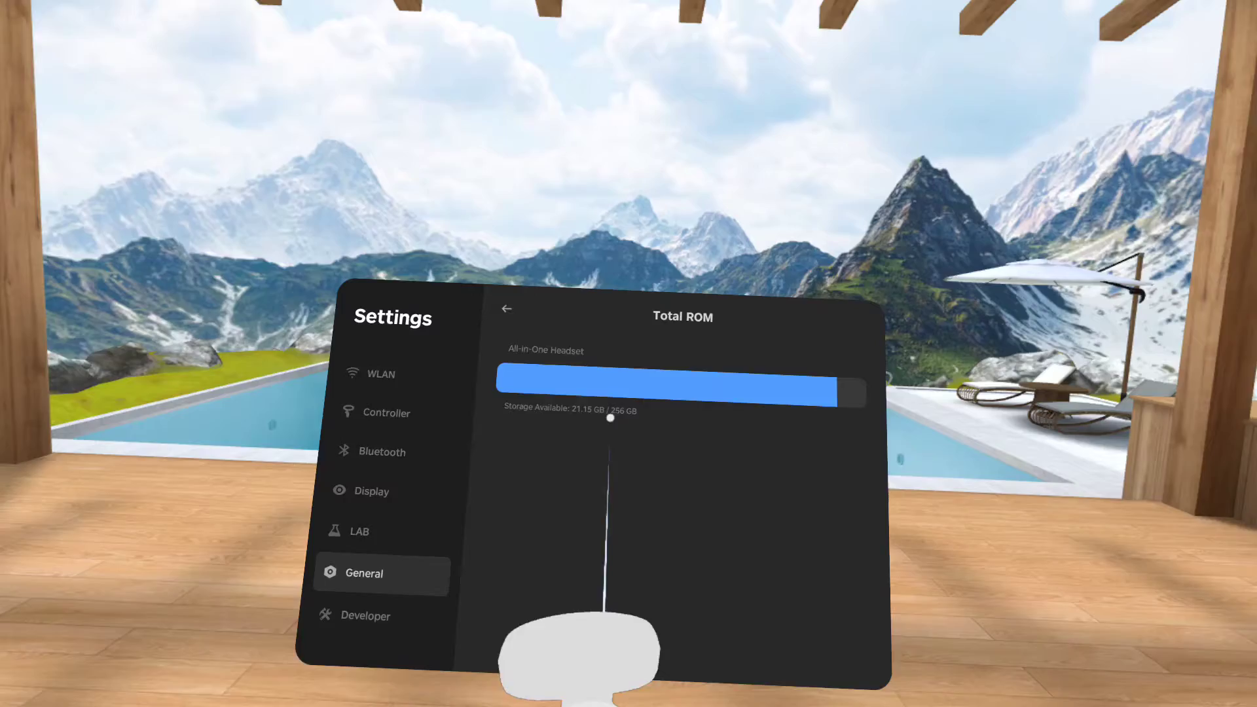
{"action": "left_click", "coordinate": [505, 309]}
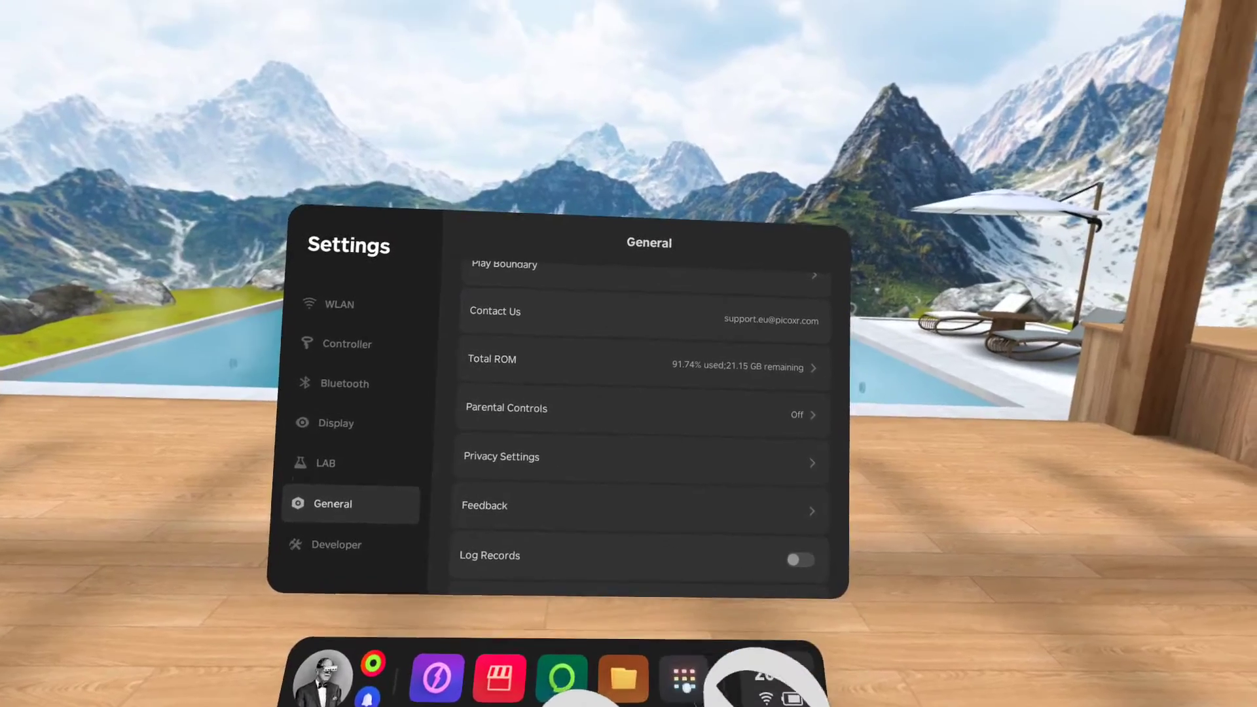
{"action": "left_click", "coordinate": [682, 677]}
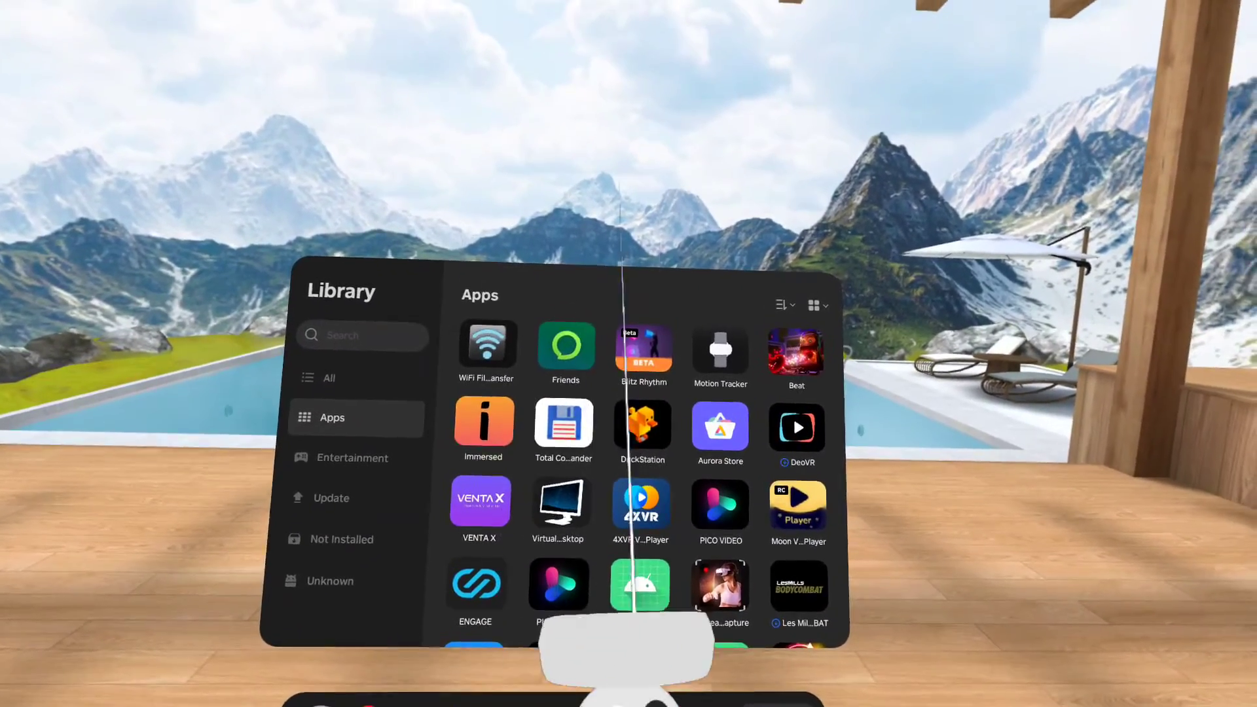
Step: View per-app storage showing Breachers at 35.05 GB and Quantaar at 27.20 GB, and inspect Breachers
{"action": "scroll", "scroll_direction": "down", "scroll_amount": 3}
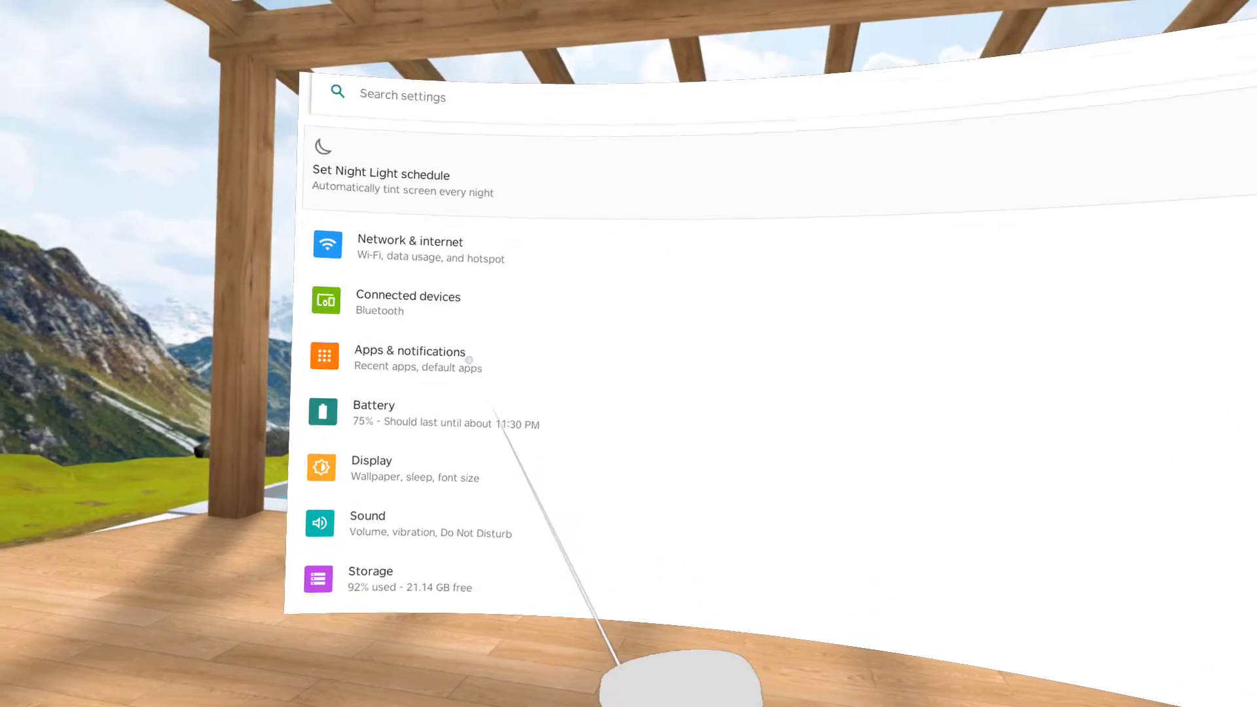
{"action": "scroll", "scroll_direction": "down", "scroll_amount": 3}
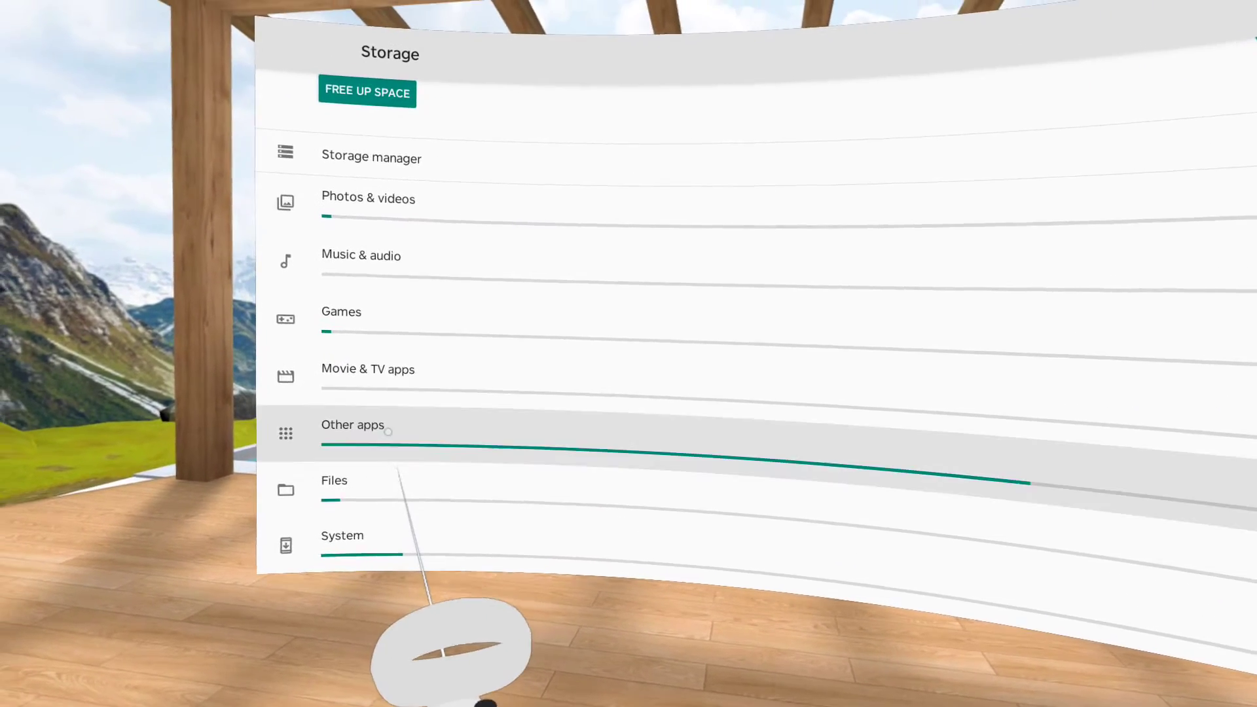
{"action": "left_click", "coordinate": [352, 424]}
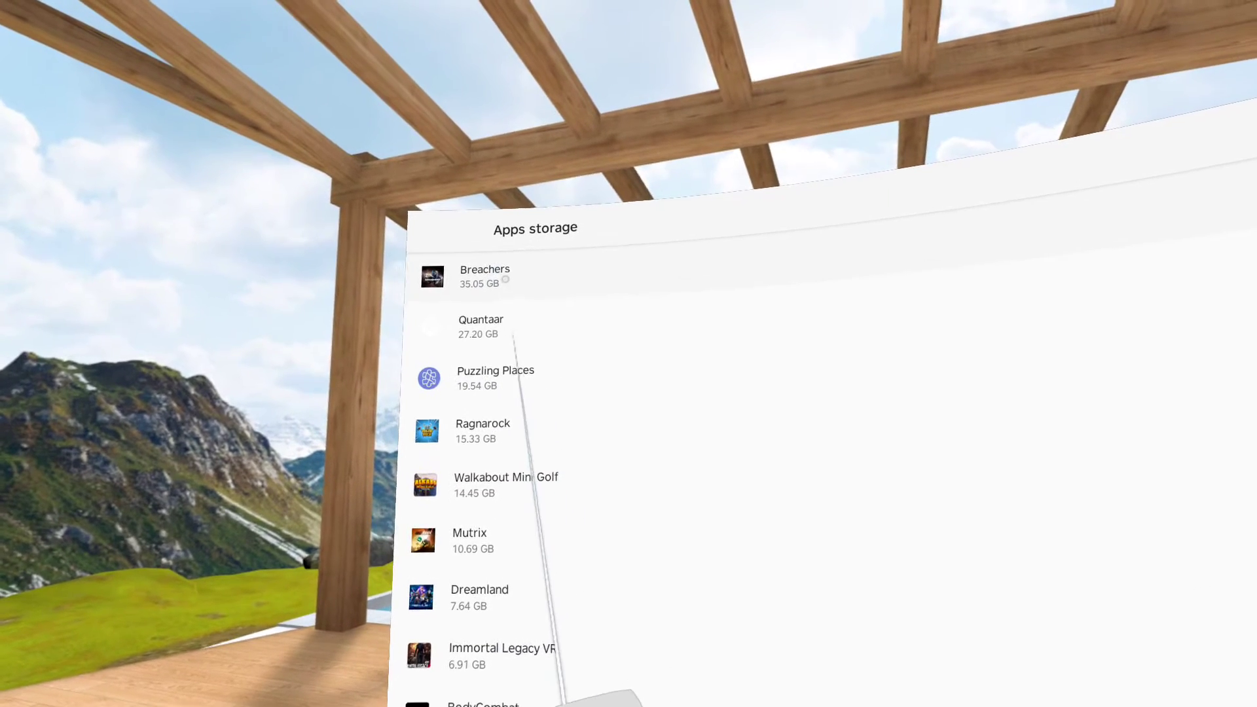
{"action": "left_click", "coordinate": [484, 276]}
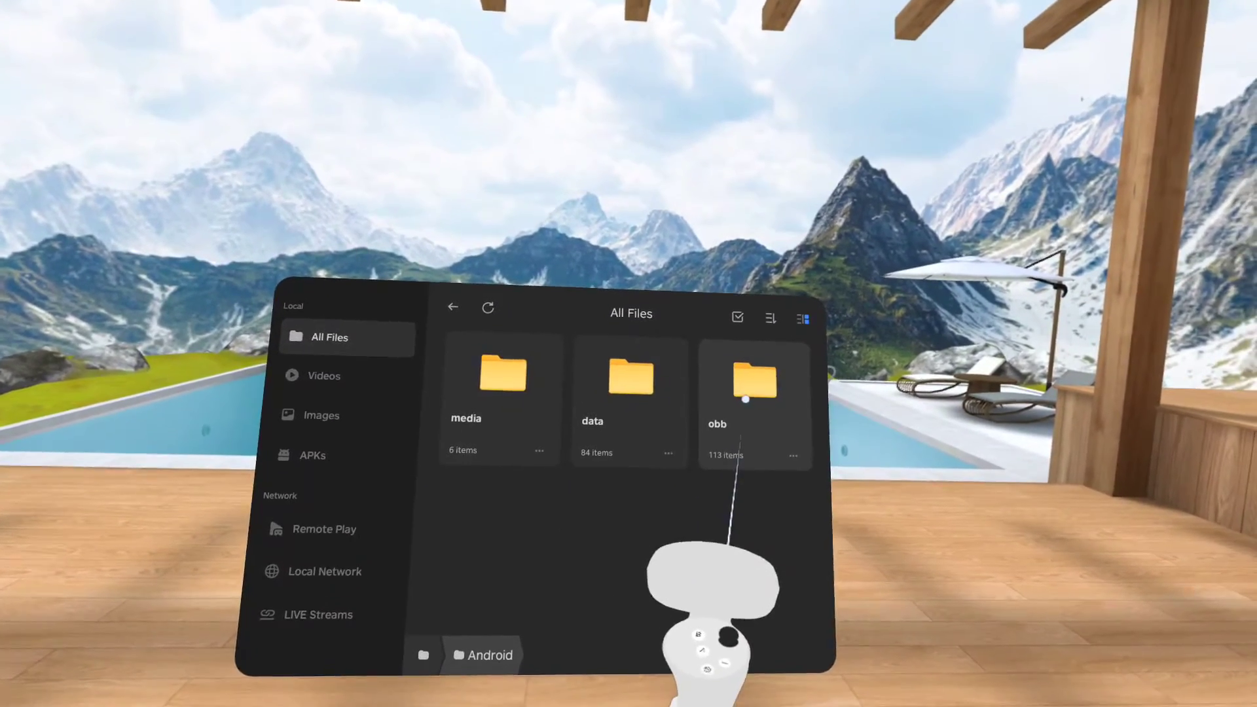
Step: Browse Android/obb/com.TriangleFactory.Breachers and scan its many ~3 GB main .obb files
{"action": "left_click", "coordinate": [752, 377]}
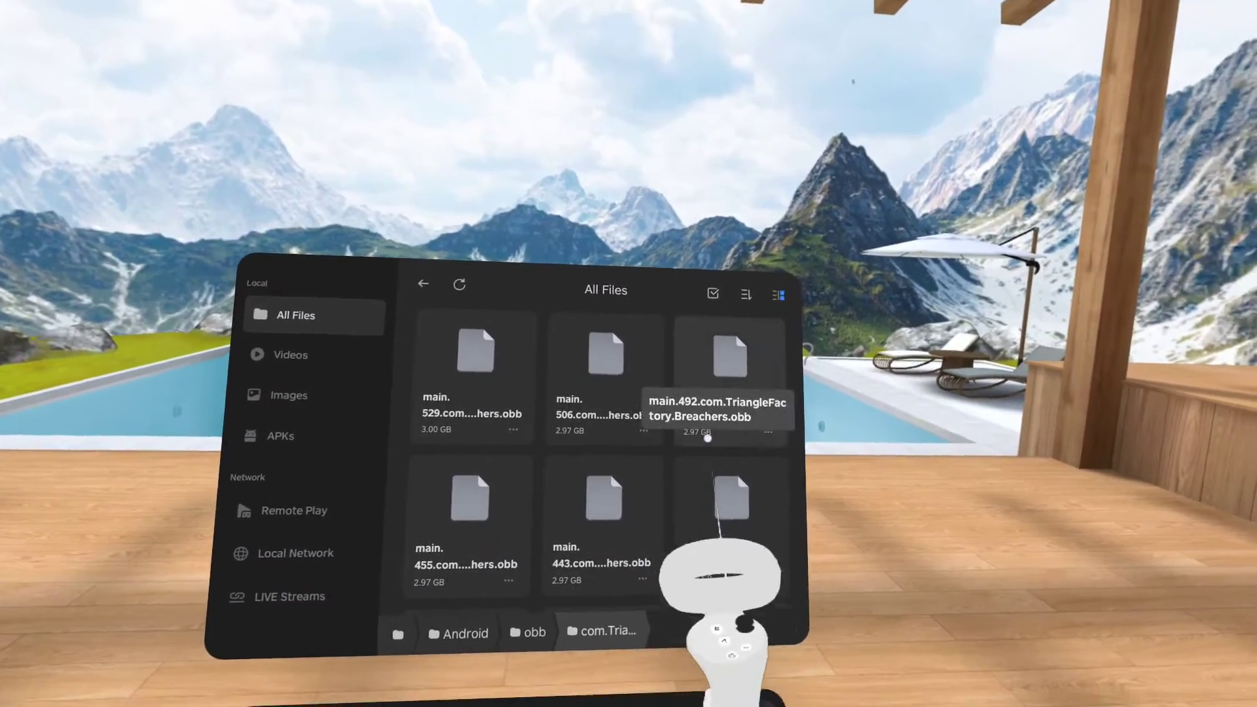
{"action": "scroll", "scroll_direction": "down", "scroll_amount": 3}
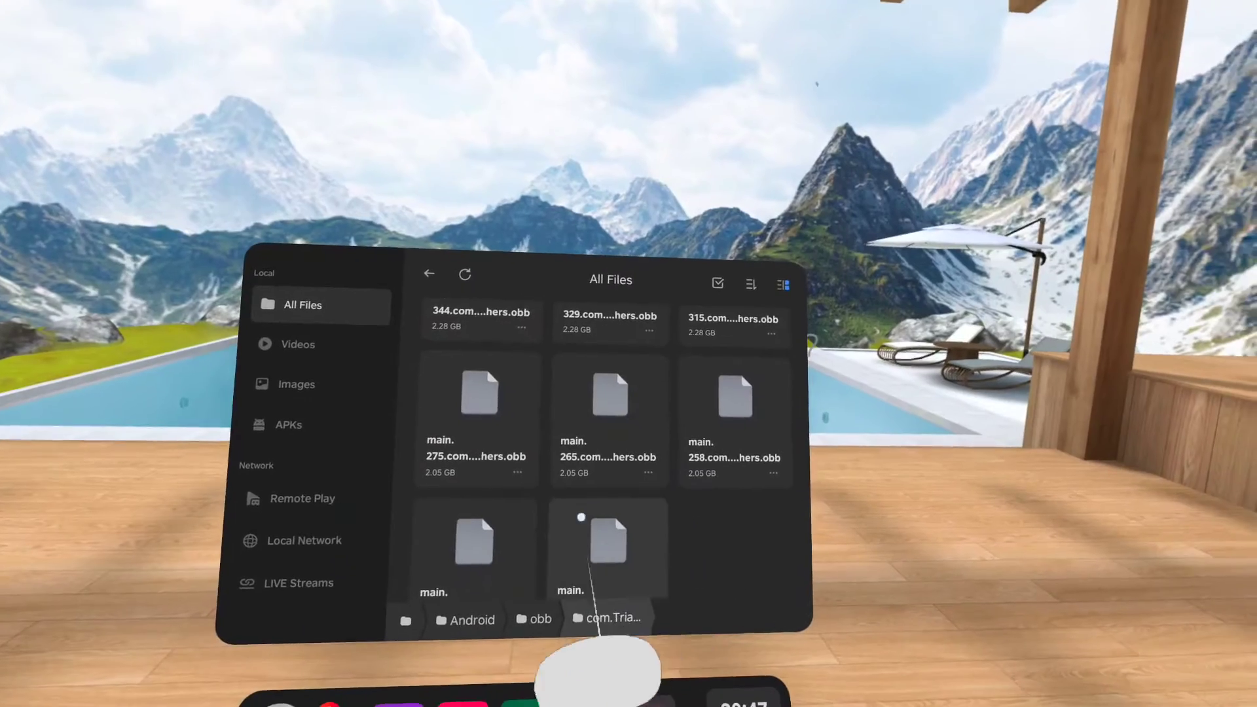
{"action": "scroll", "scroll_direction": "up", "scroll_amount": 3}
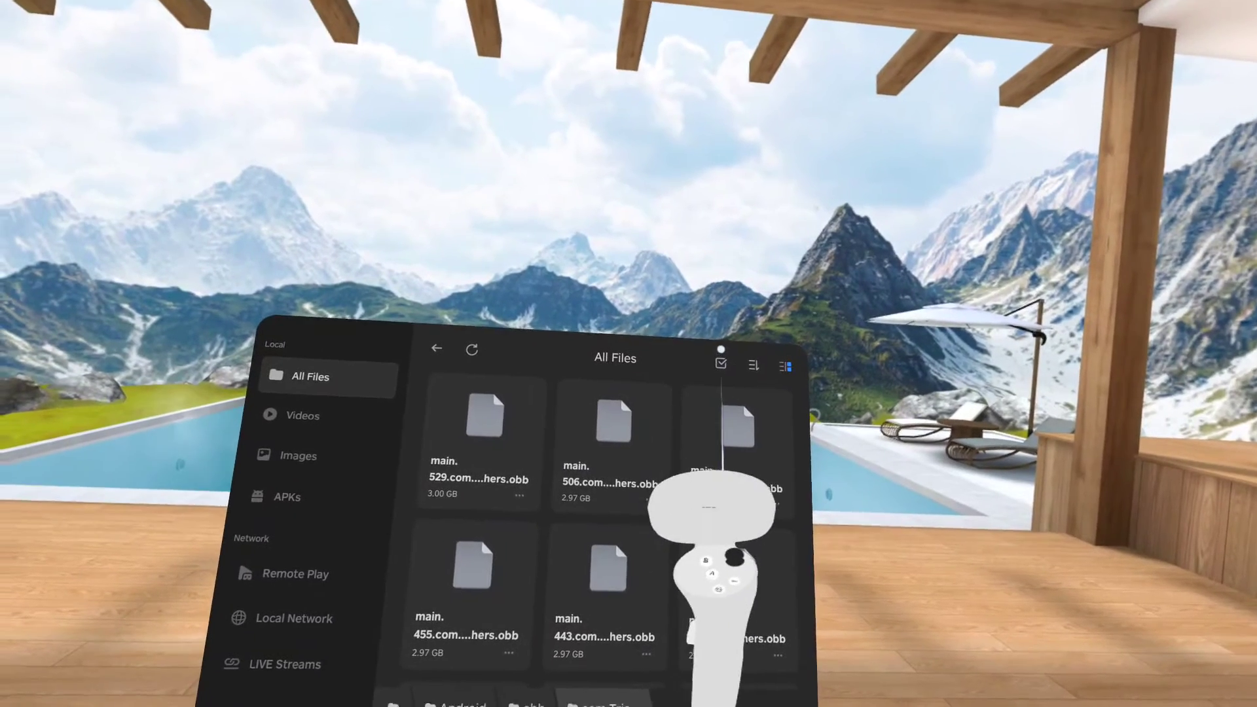
Step: Select all Breachers .obb files except main.529 (3.00 GB) and confirm their permanent deletion
{"action": "left_click", "coordinate": [719, 365]}
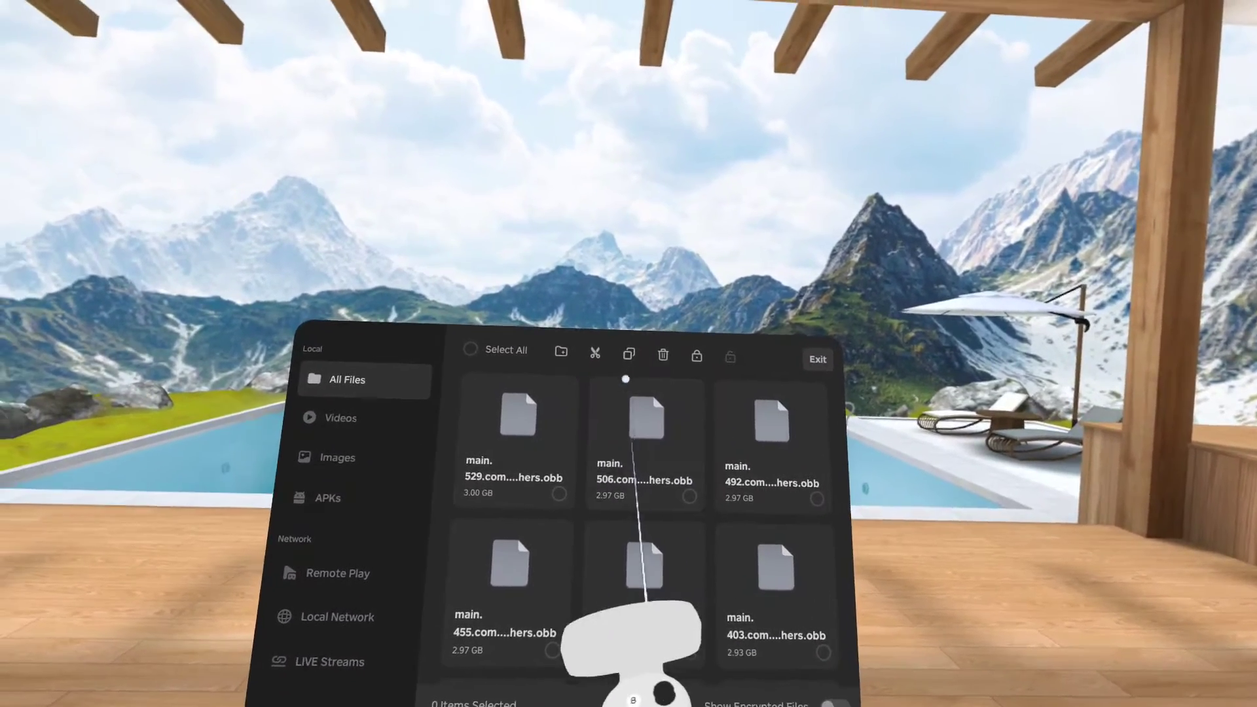
{"action": "left_click", "coordinate": [470, 352]}
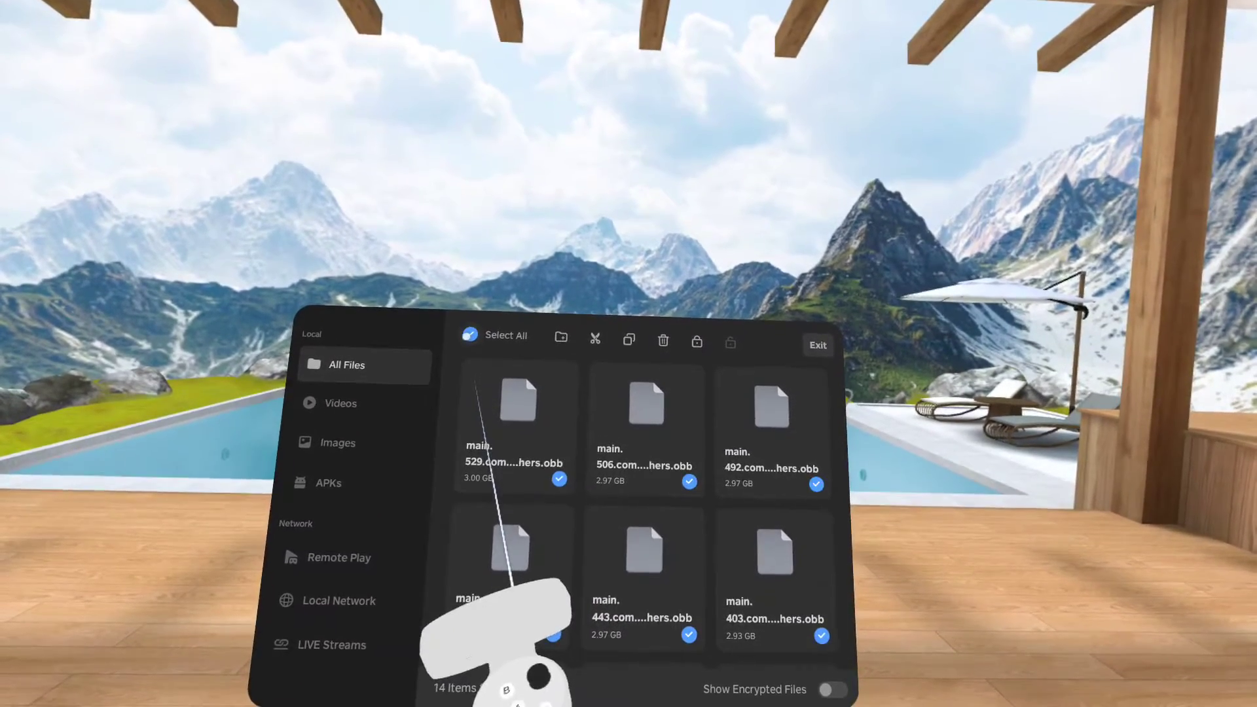
{"action": "left_click", "coordinate": [516, 416]}
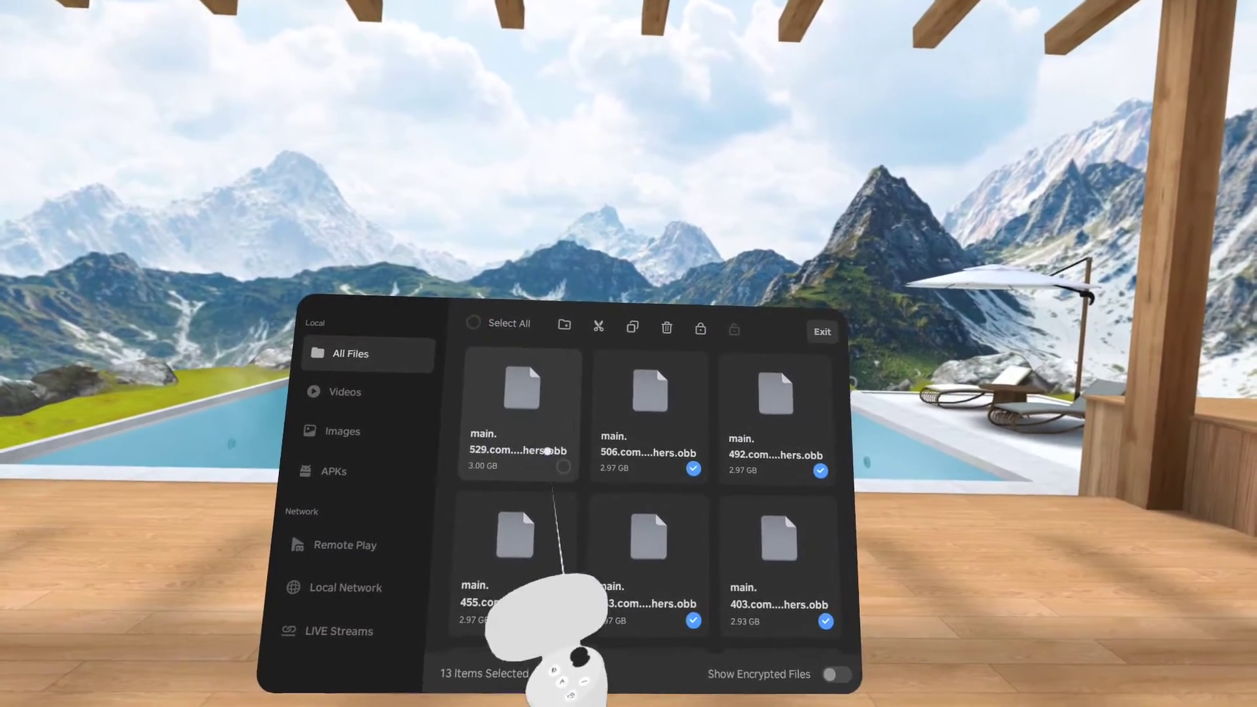
{"action": "scroll", "scroll_direction": "down", "scroll_amount": 3}
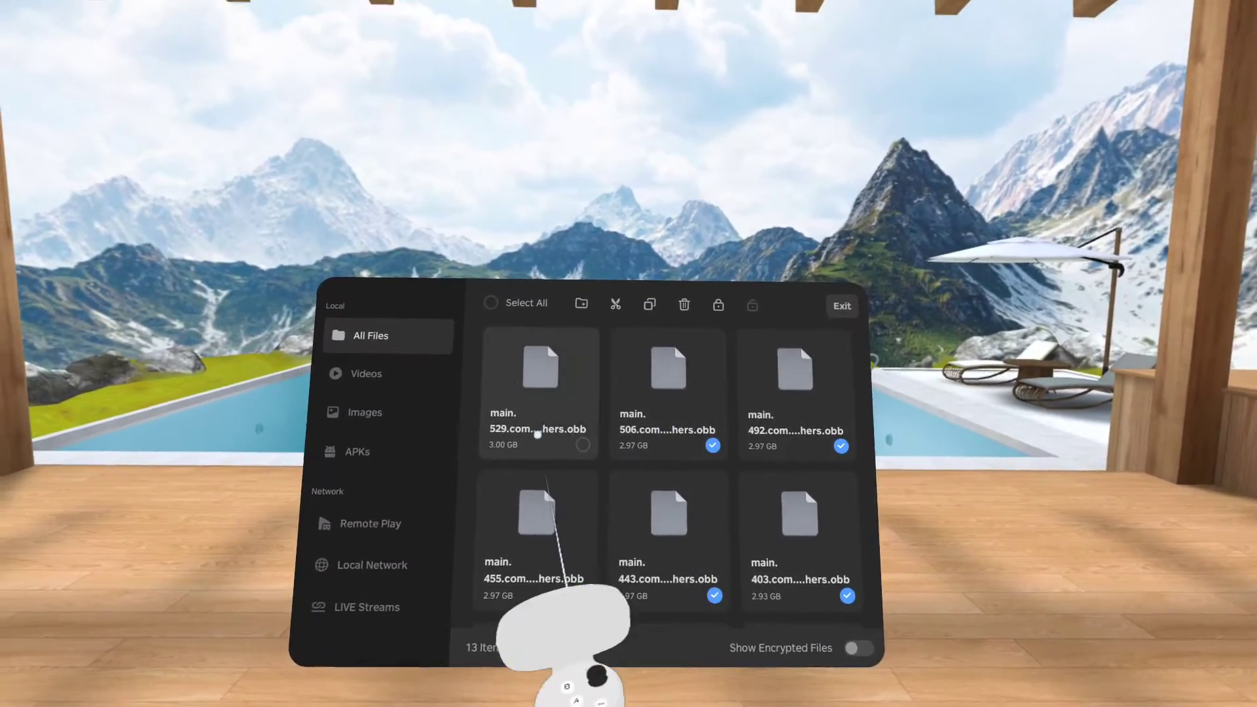
{"action": "left_click", "coordinate": [683, 305]}
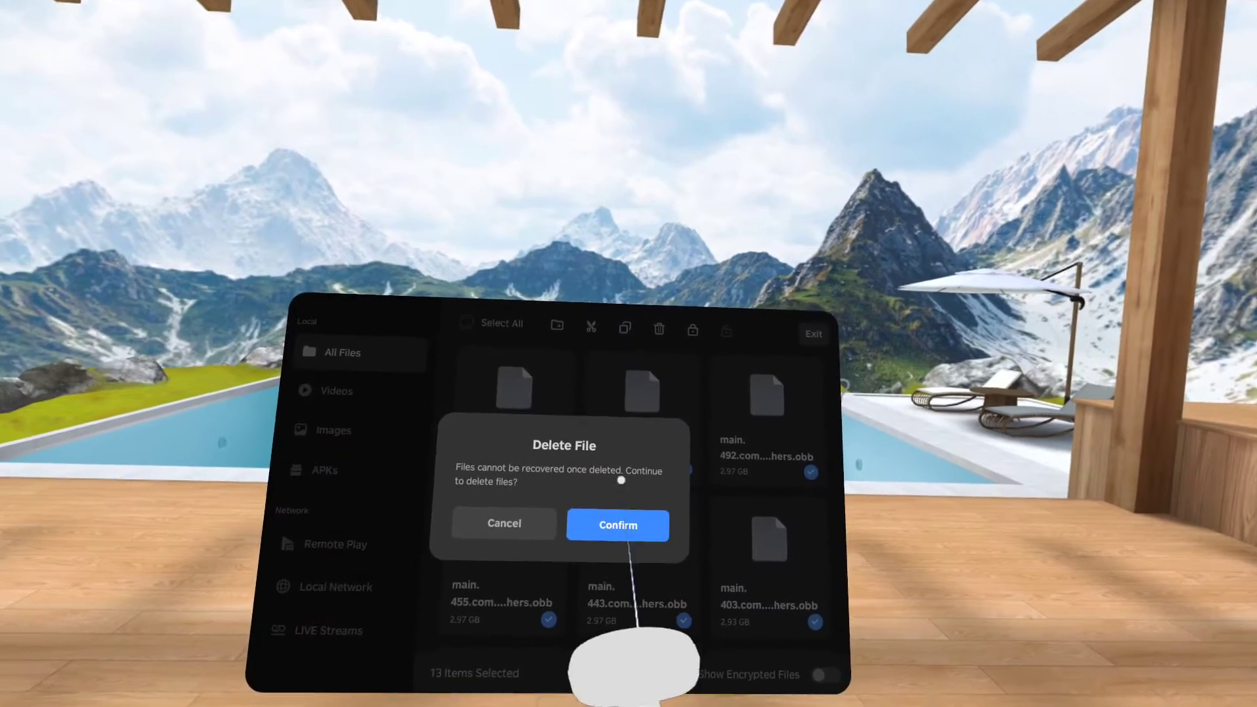
{"action": "left_click", "coordinate": [617, 525]}
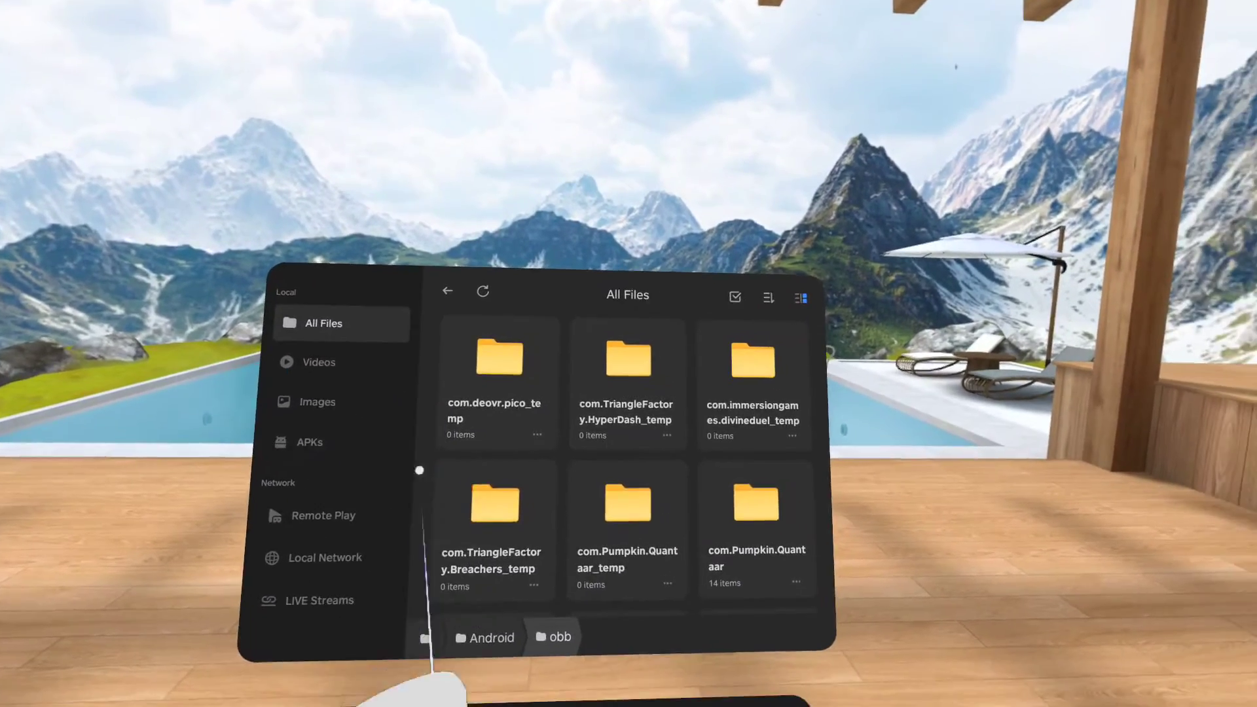
Step: In com.Pumpkin.Quantaar, select the old .obb files for removal, keeping only the newest
{"action": "scroll", "scroll_direction": "down", "scroll_amount": 3}
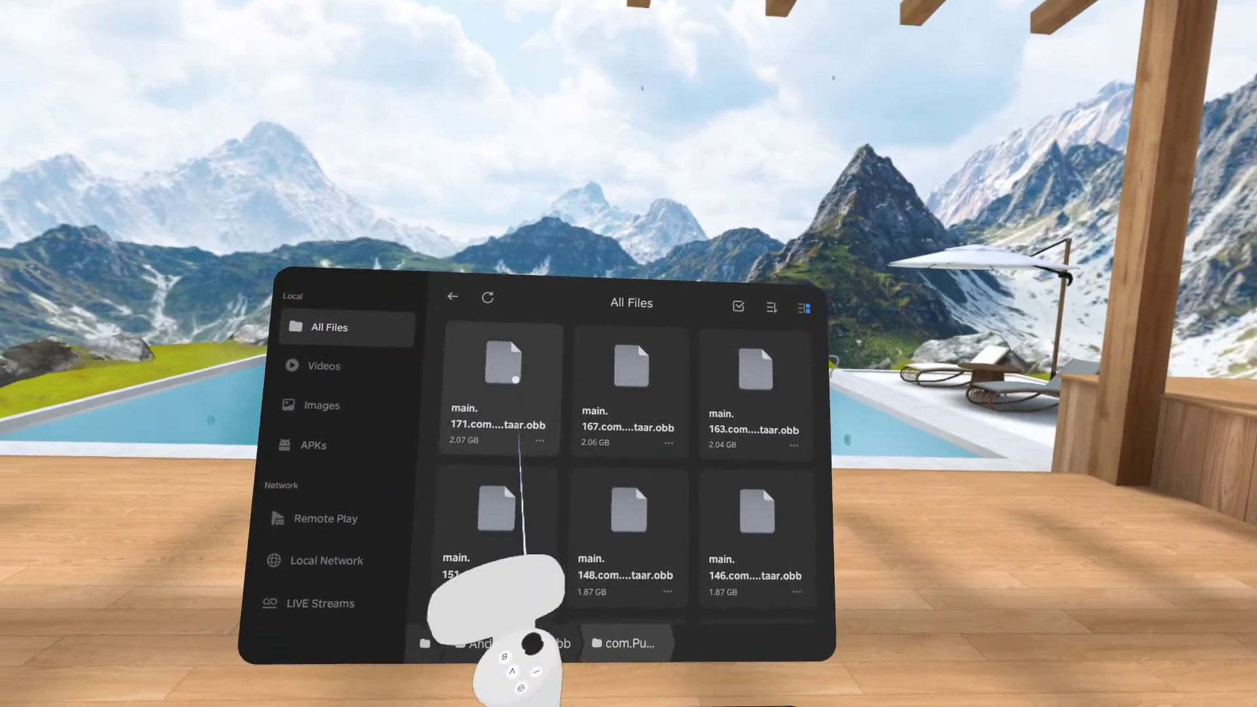
{"action": "scroll", "scroll_direction": "down", "scroll_amount": 3}
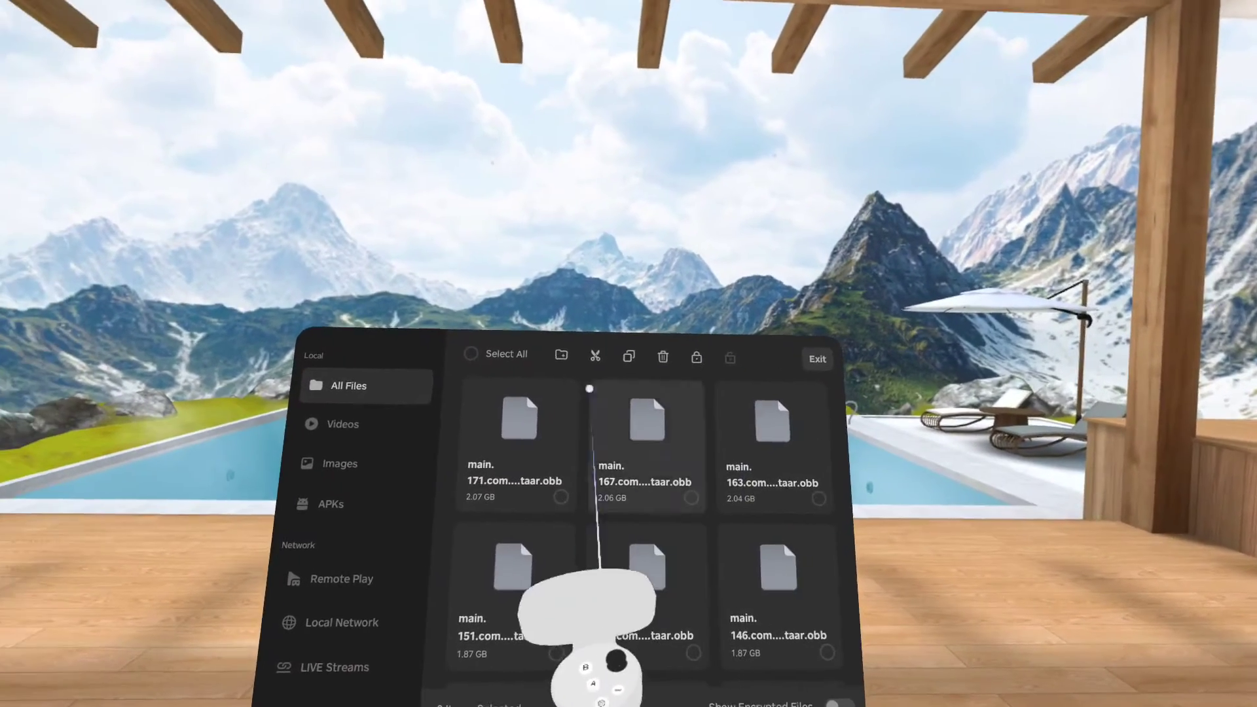
{"action": "left_click", "coordinate": [473, 353]}
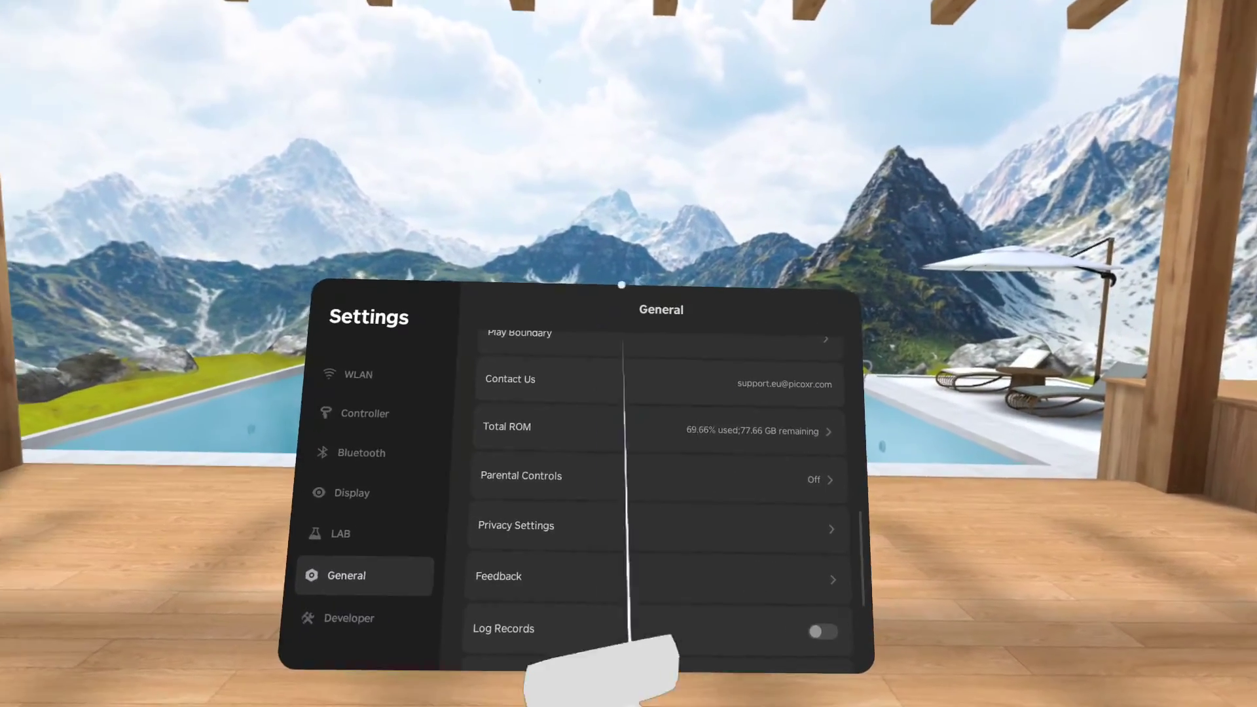
Step: Read Total ROM: 69.66% used with 77.66 GB of headset storage remaining
{"action": "left_click", "coordinate": [657, 430]}
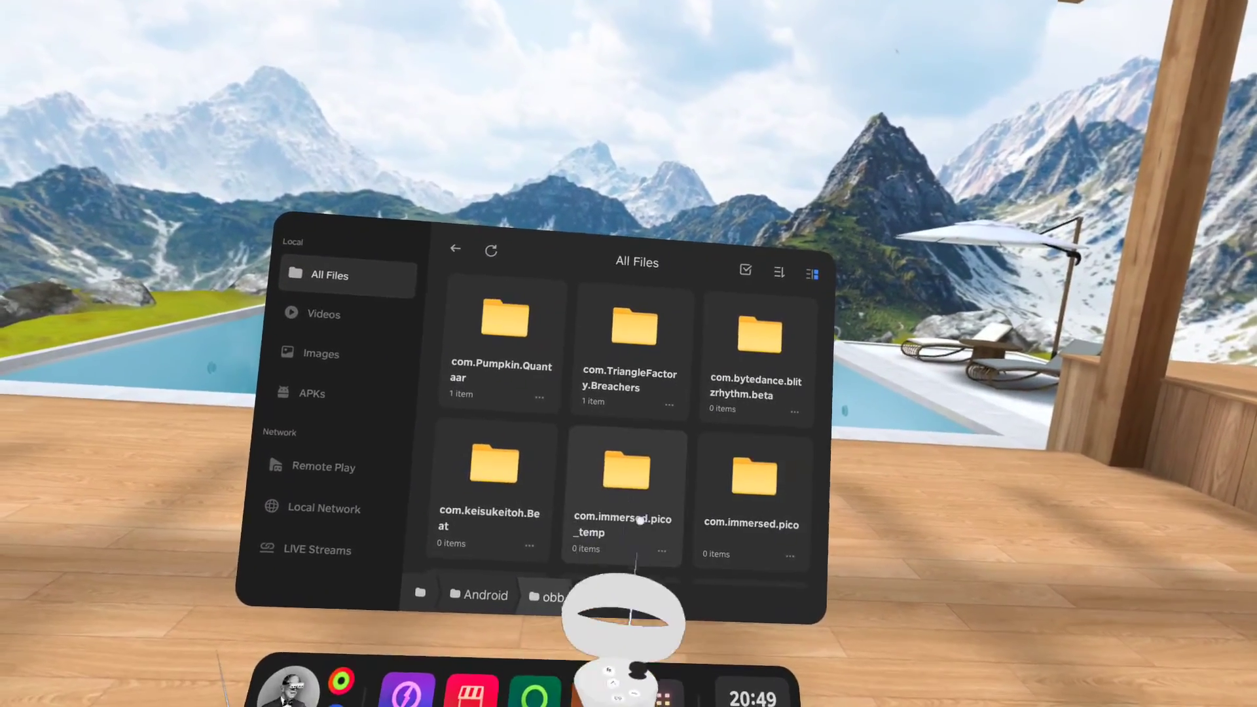
{"action": "scroll", "scroll_direction": "down", "scroll_amount": 3}
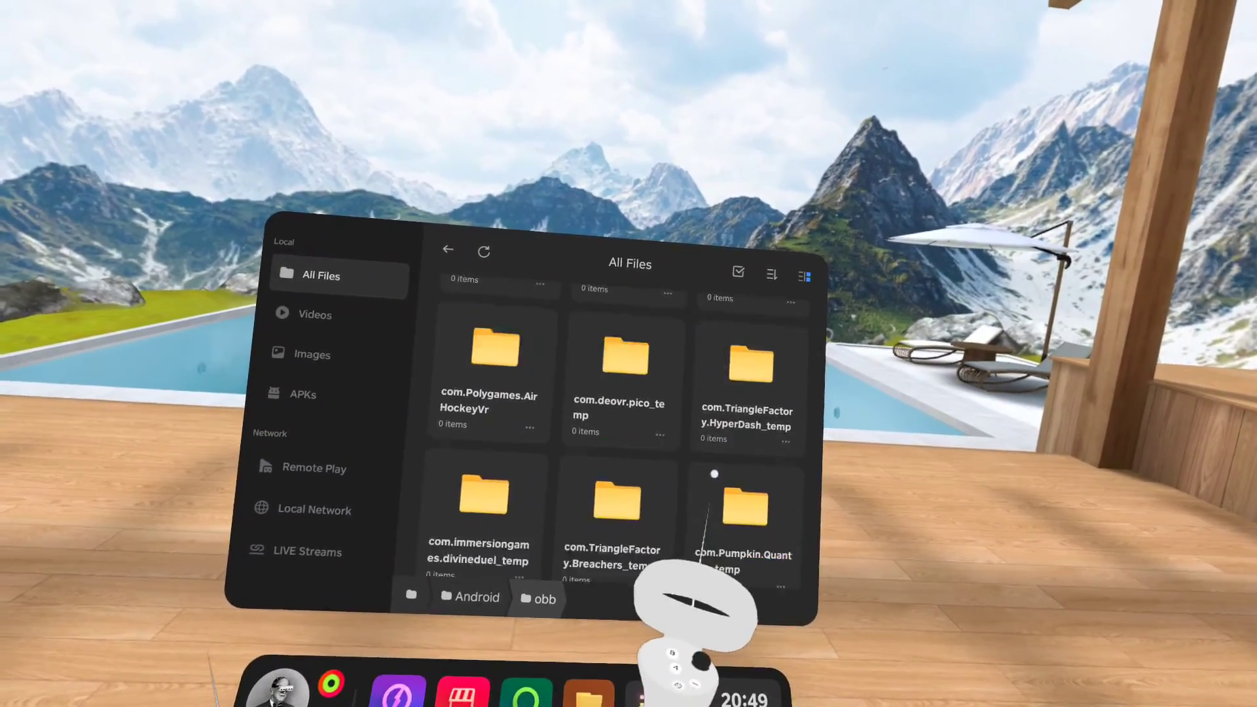